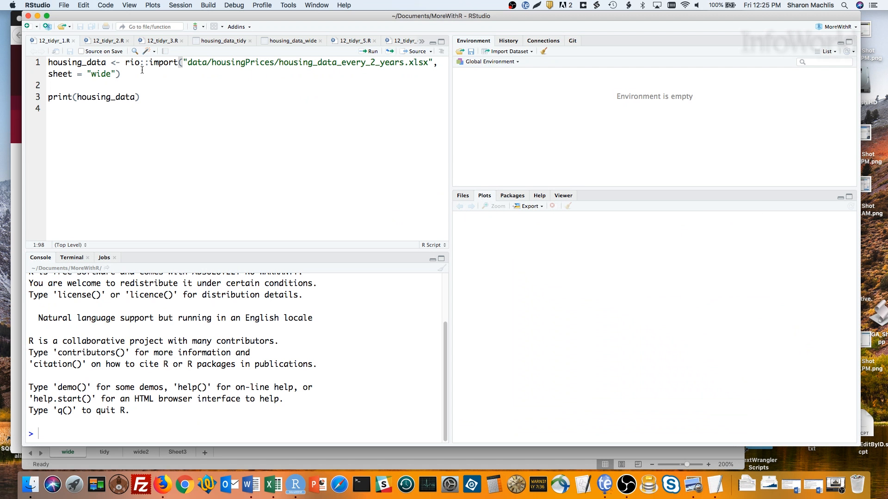
mouse_move(270, 485)
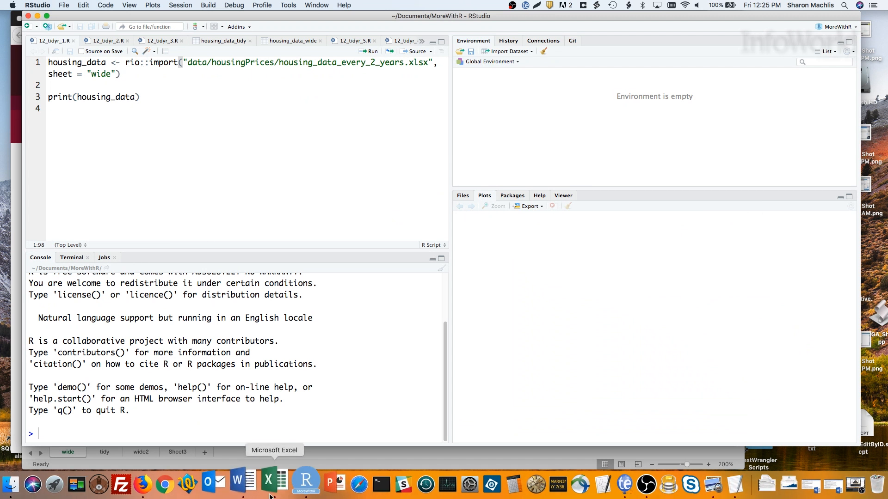
- Bring up the housing_data_every_2_years workbook on its wide sheet in Excel
click(268, 484)
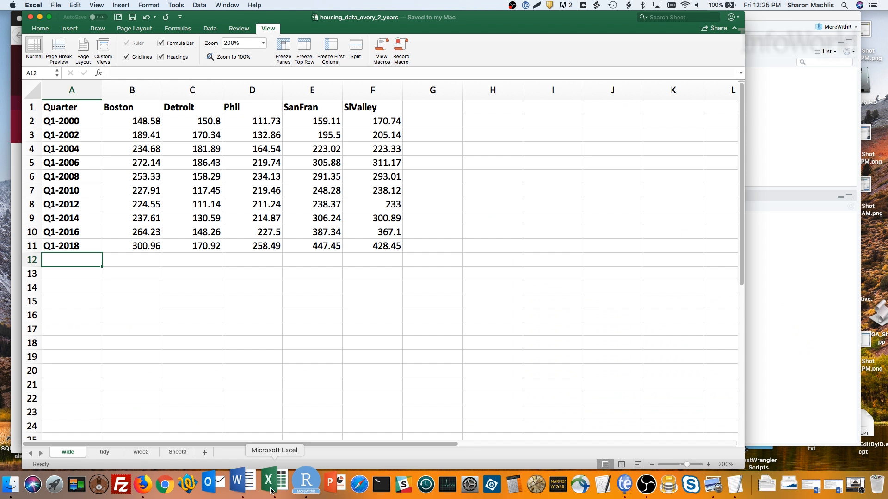
- Source the rio::import script so housing_data loads as 10 obs of 6 variables and prints
click(296, 484)
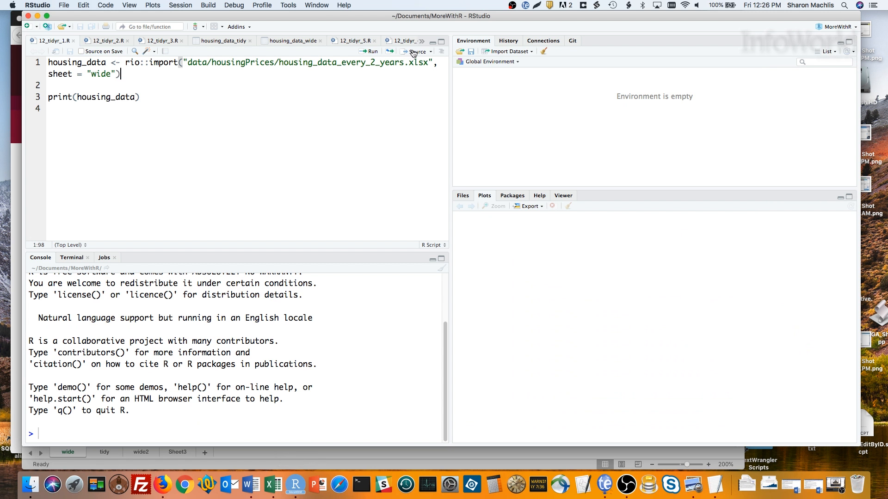
click(418, 51)
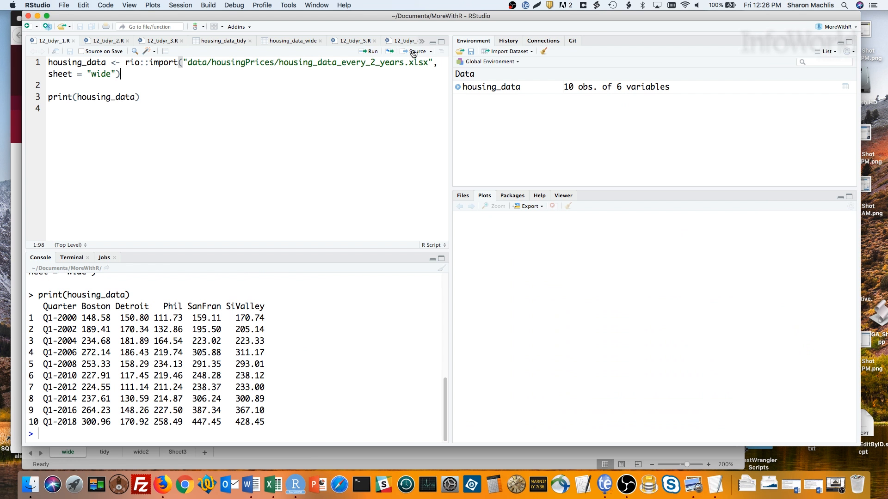
- View the tidy sheet with Quarter, Index and MetroArea columns, then return to the wide sheet
click(267, 484)
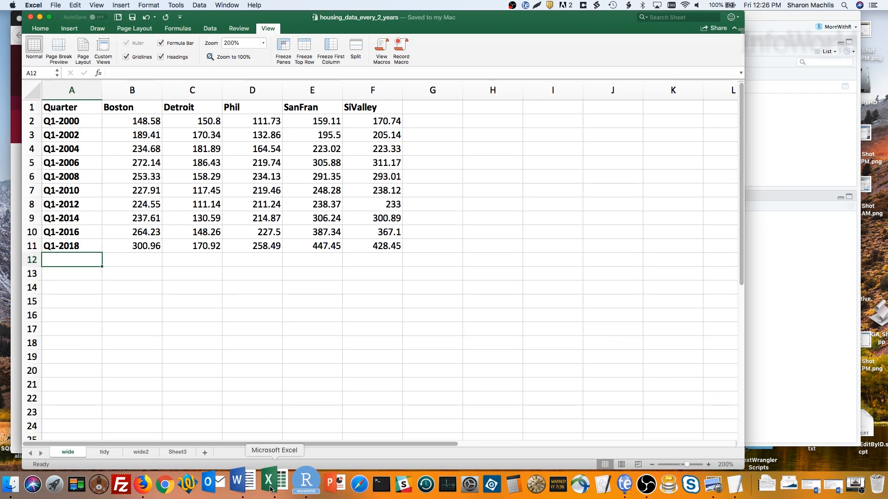
click(104, 452)
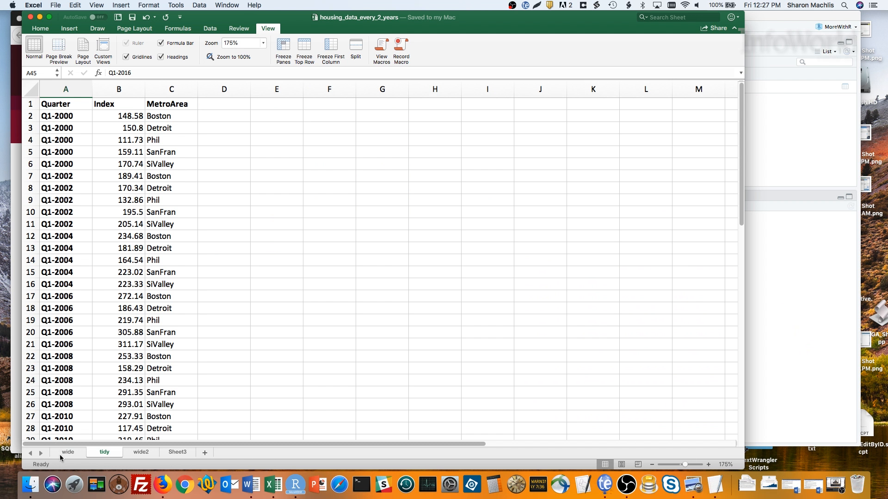
click(67, 452)
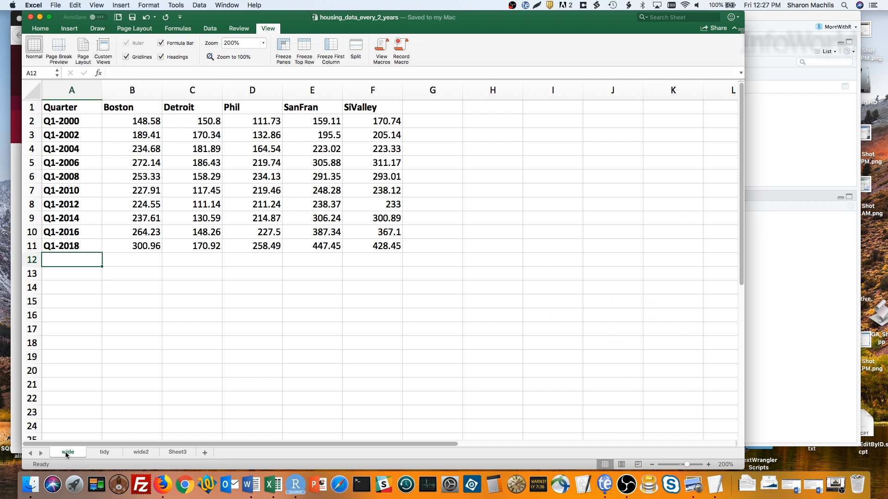
mouse_move(243, 482)
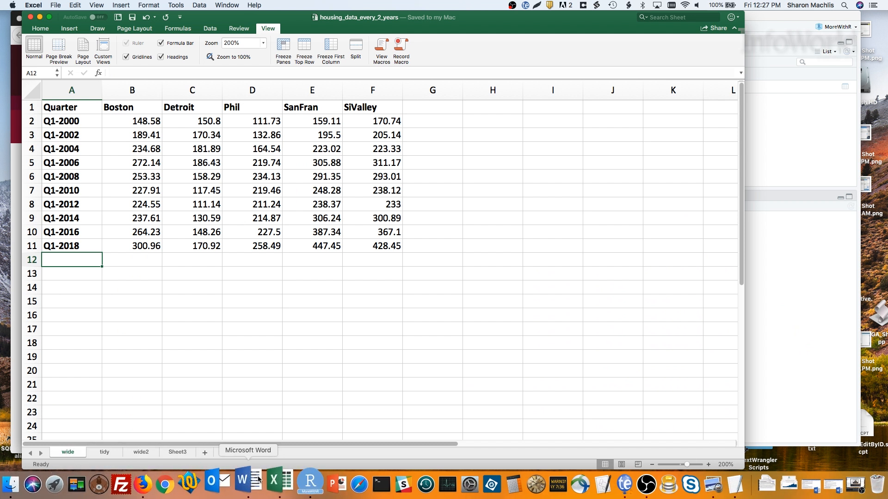
- Run the gather script and view housing_data_tidy, 50 obs of Quarter, MetroArea and IndexValue
click(294, 483)
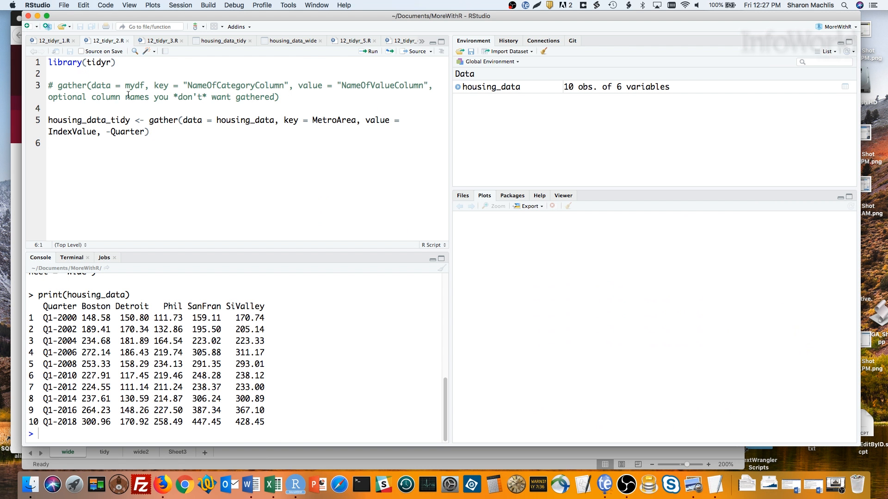
mouse_move(211, 92)
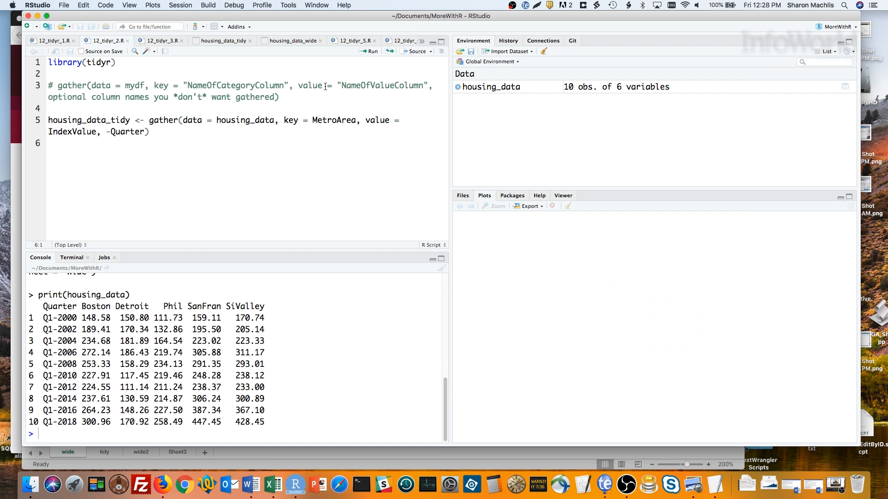
mouse_move(325, 85)
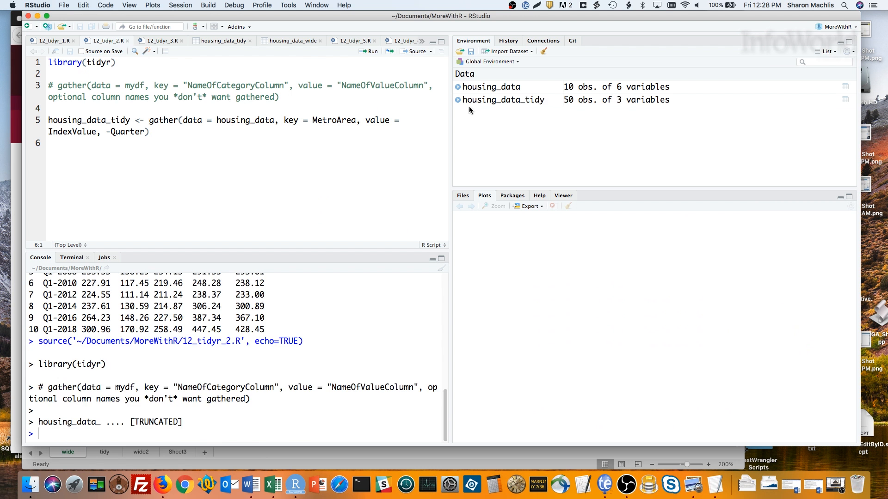
click(503, 100)
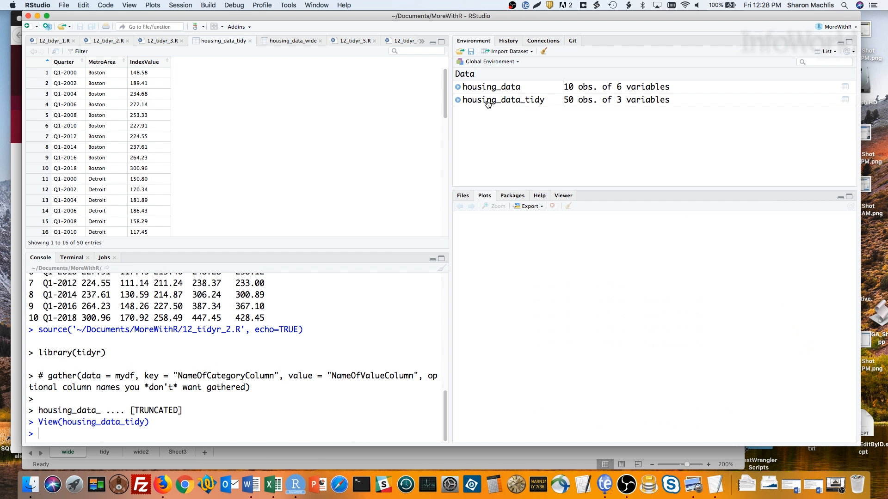
mouse_move(353, 46)
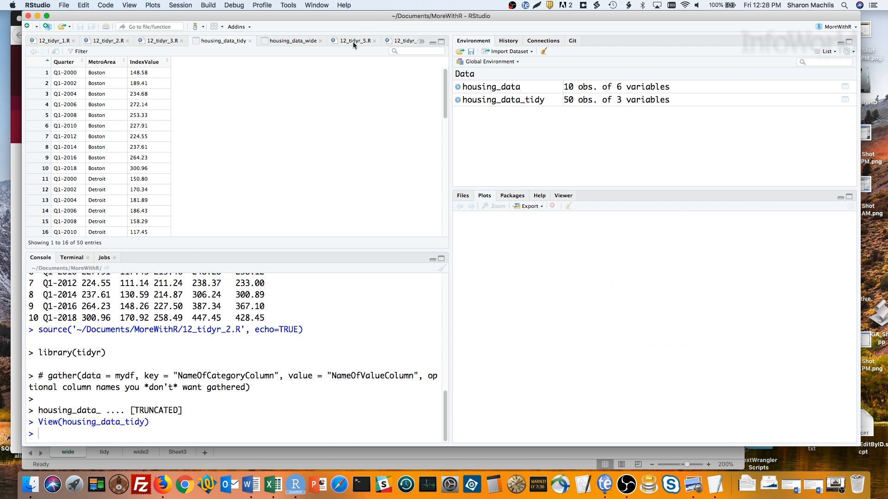
- Run the ggplot code with theme_minimal and a centred 'Change in Home Prices in 5 US Metro Areas' title
click(161, 40)
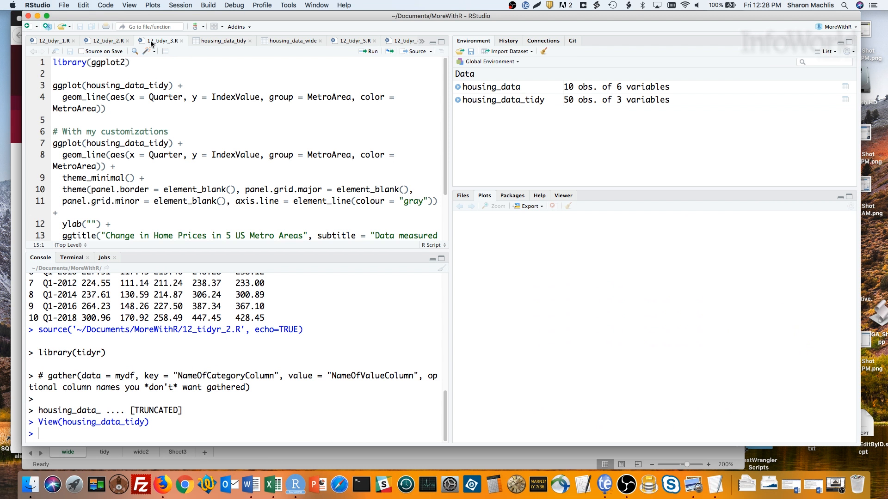
mouse_move(148, 83)
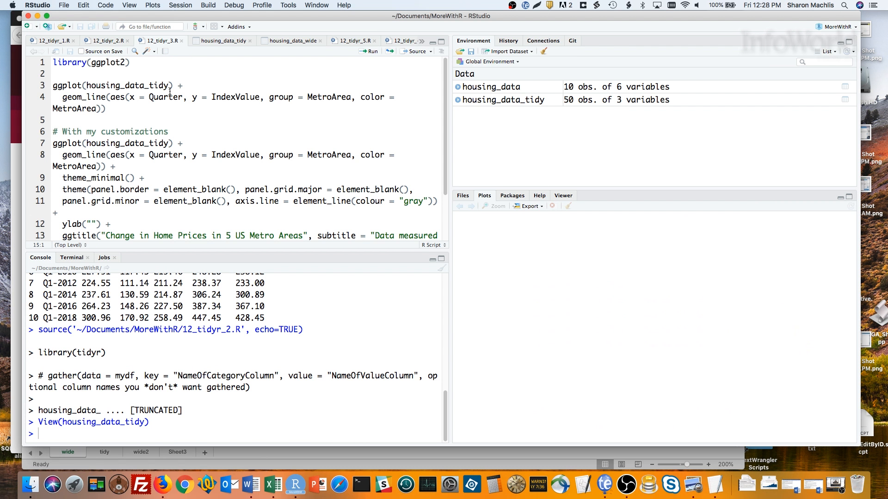
mouse_move(108, 62)
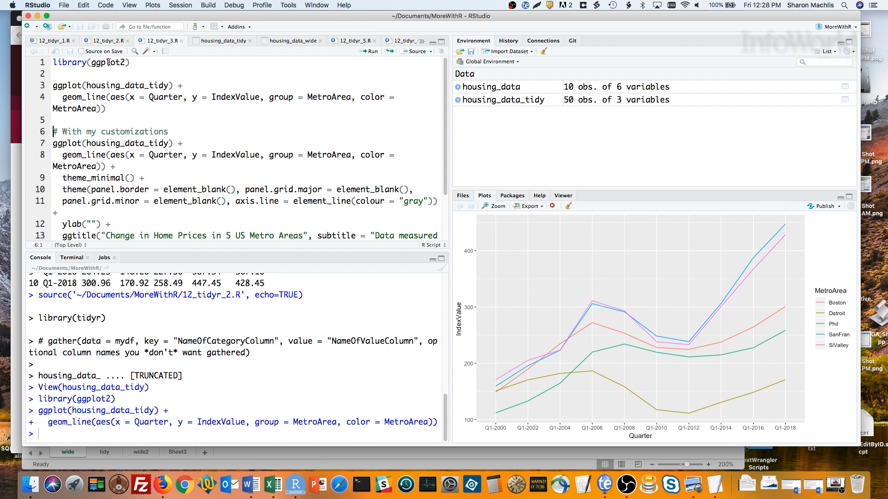
scroll(down, 3)
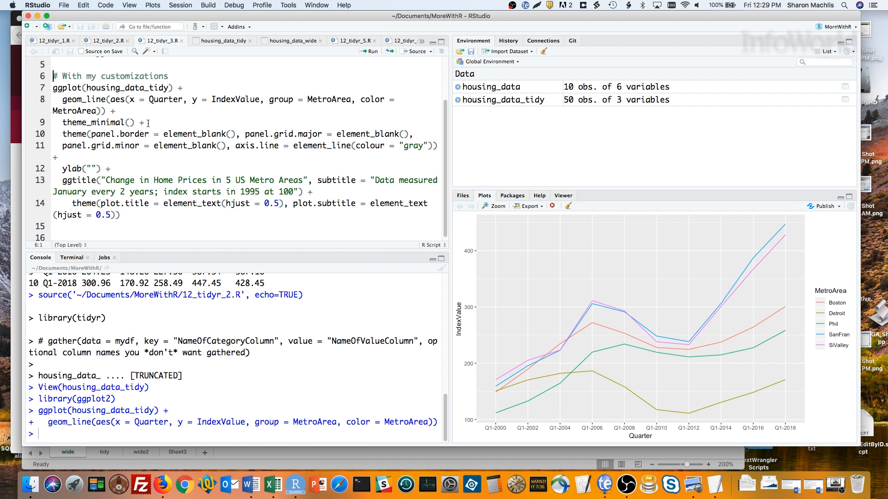
mouse_move(123, 168)
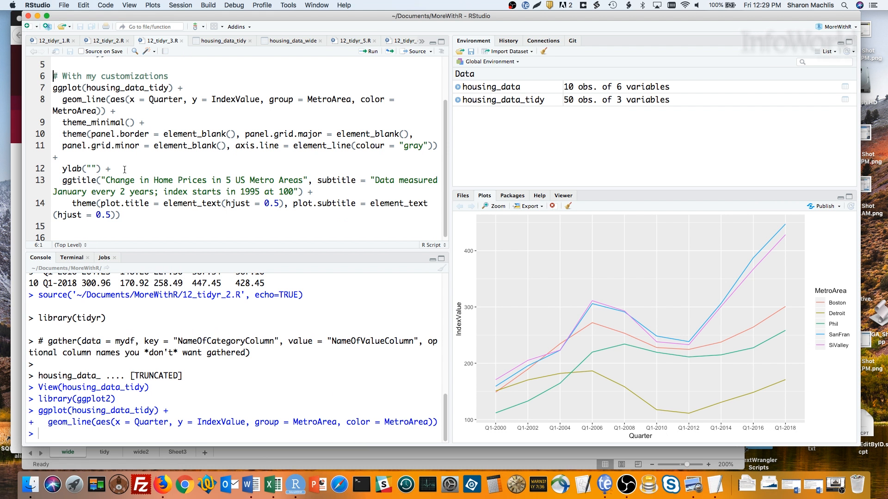
mouse_move(126, 186)
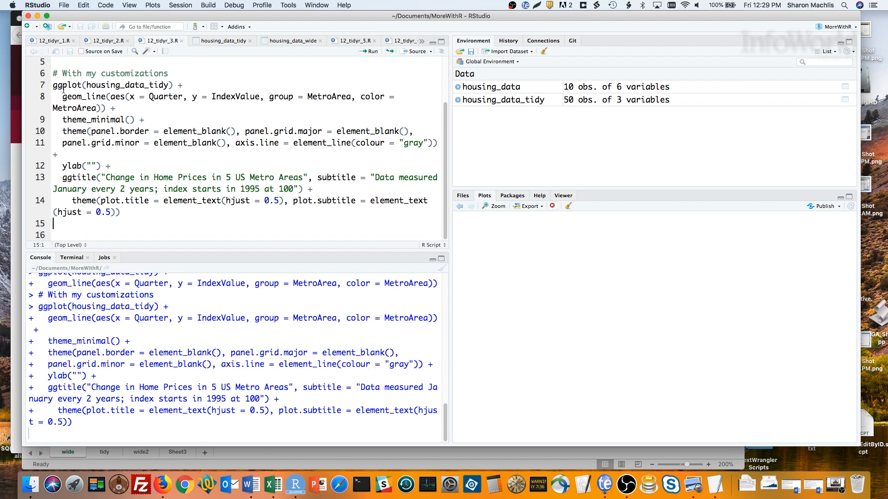
click(370, 50)
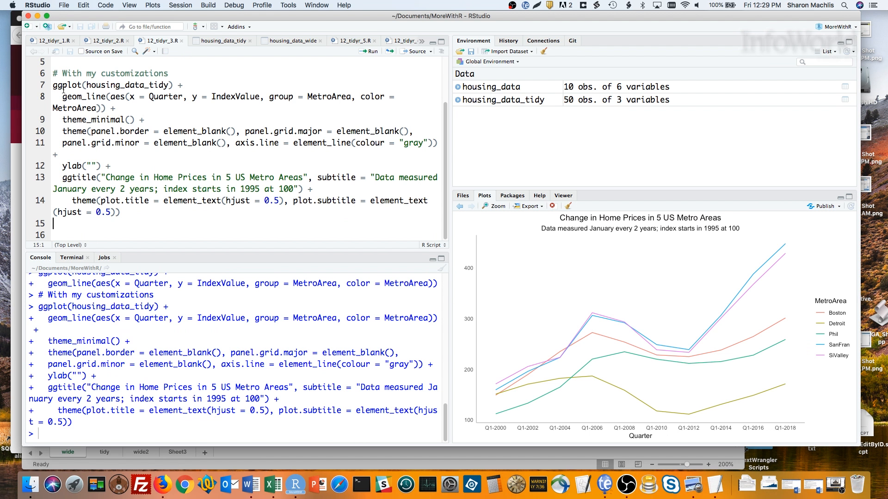
mouse_move(112, 27)
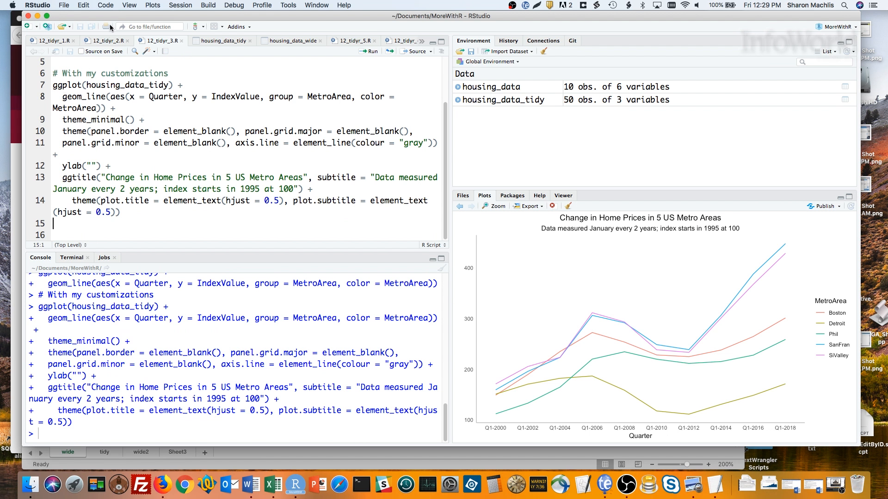
mouse_move(387, 47)
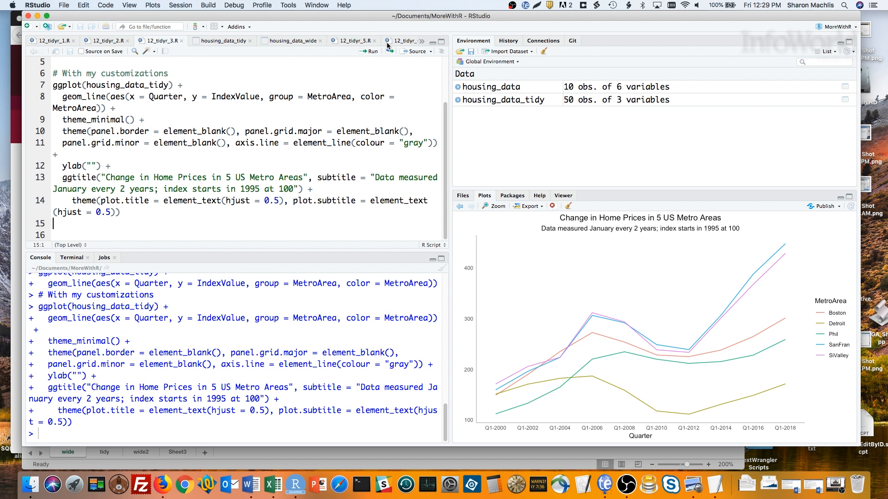
- Run the 12_tidyr_4.R directlabels script and inspect the enlarged chart with city names at line ends
click(390, 40)
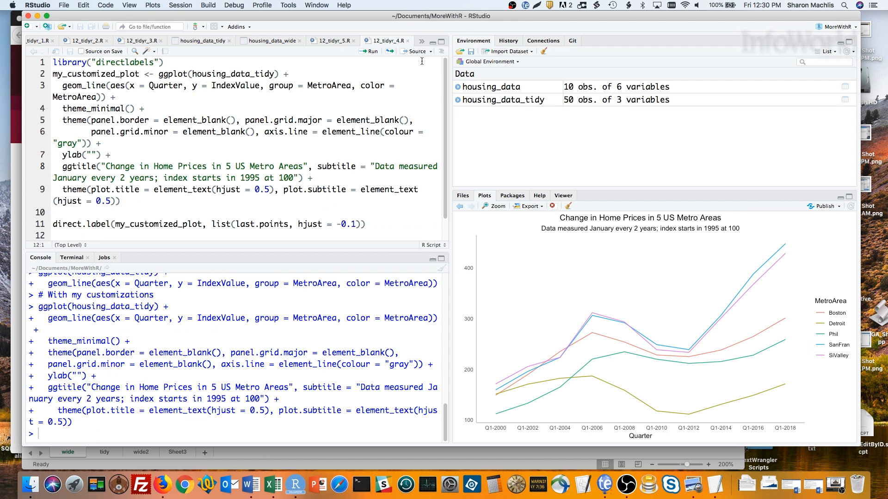
click(417, 50)
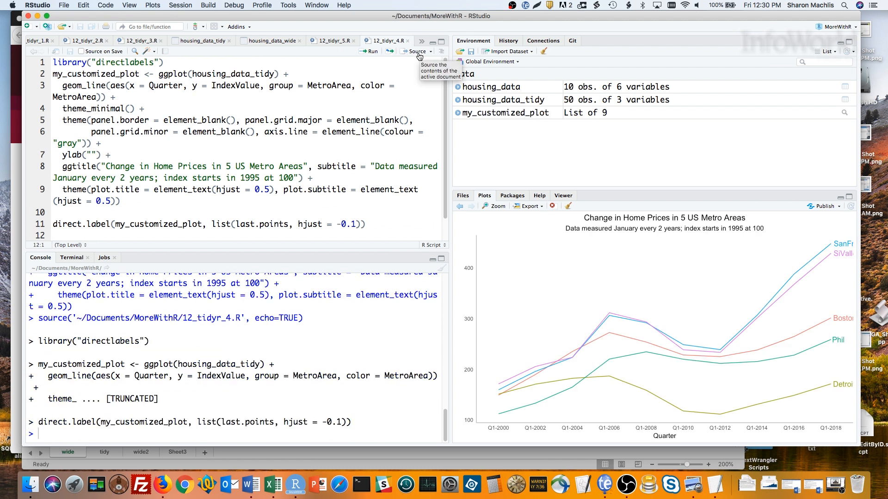
click(494, 205)
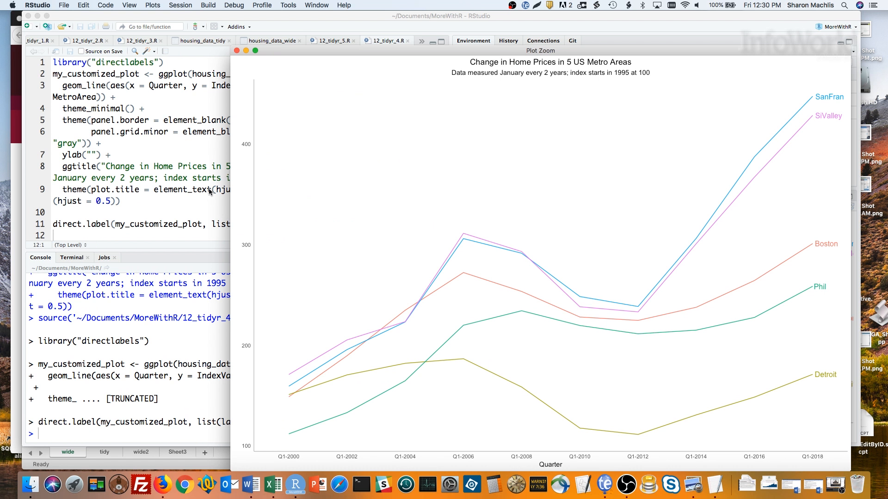
click(235, 50)
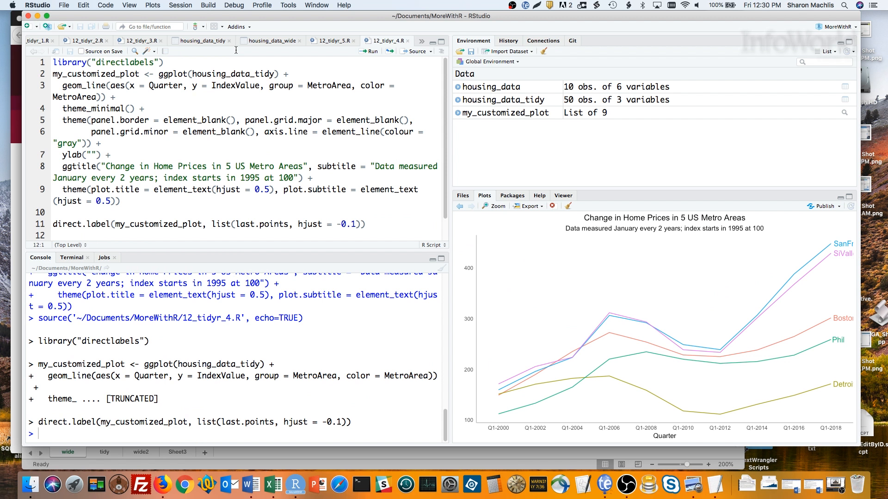
- Show the 12_tidyr_5.R spread() script in the editor without running it
click(329, 39)
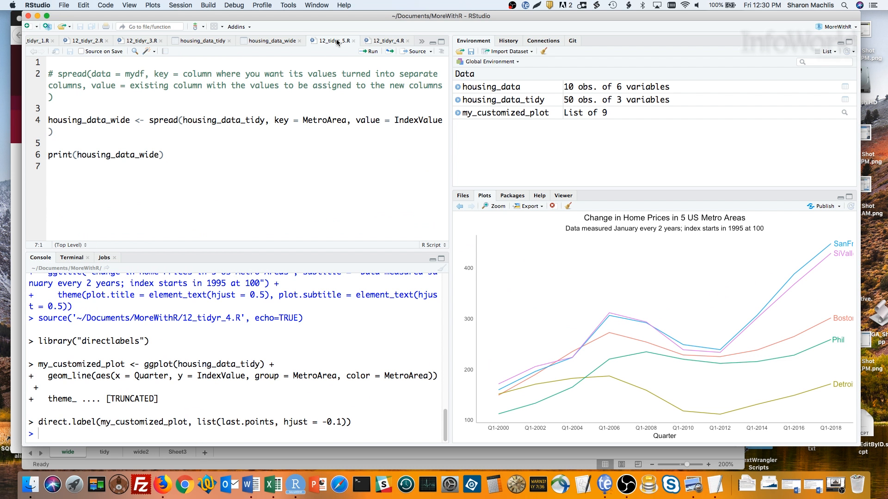
mouse_move(226, 69)
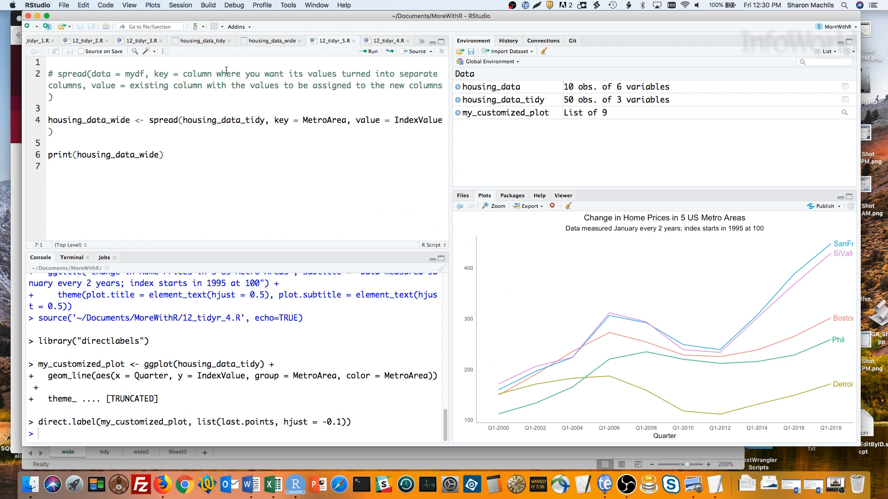
mouse_move(212, 75)
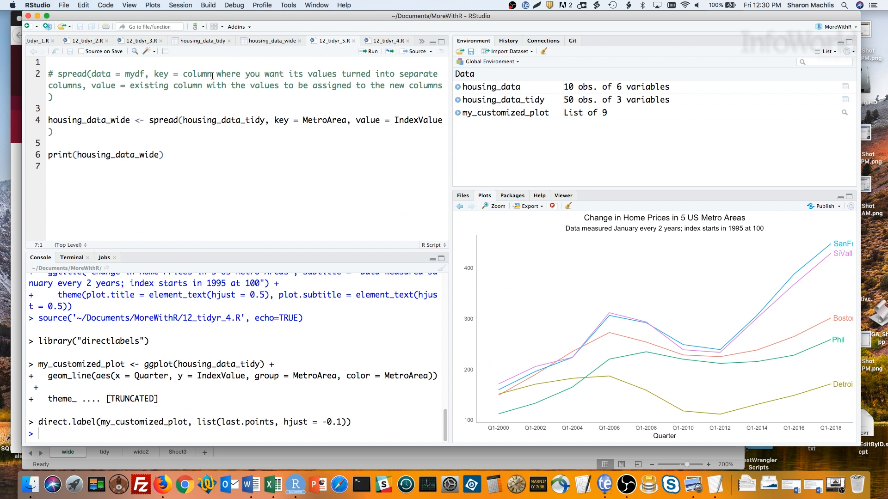
click(51, 165)
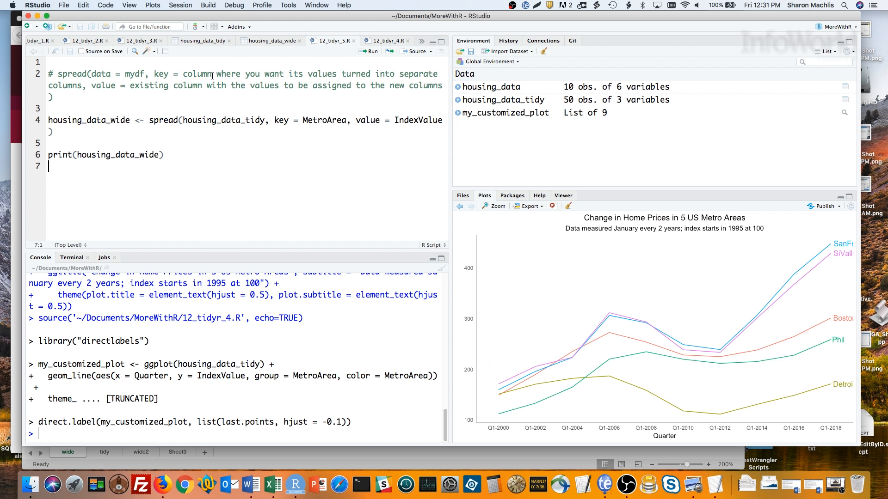
mouse_move(233, 89)
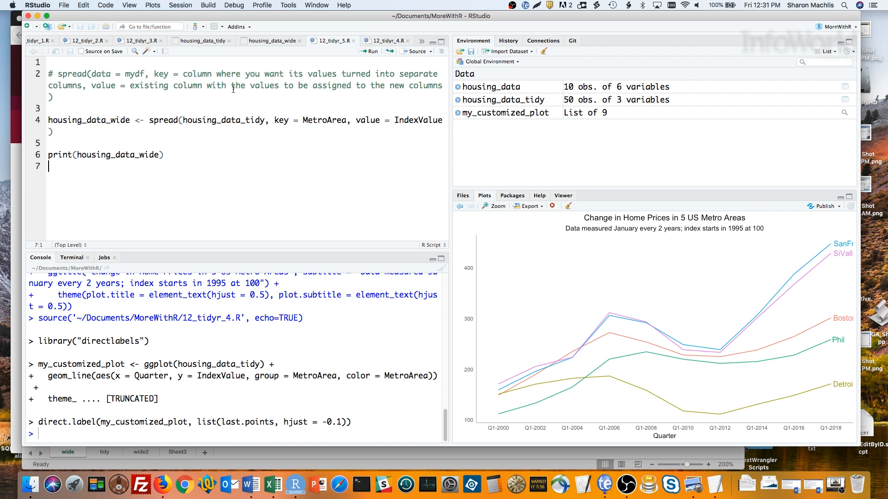
mouse_move(444, 58)
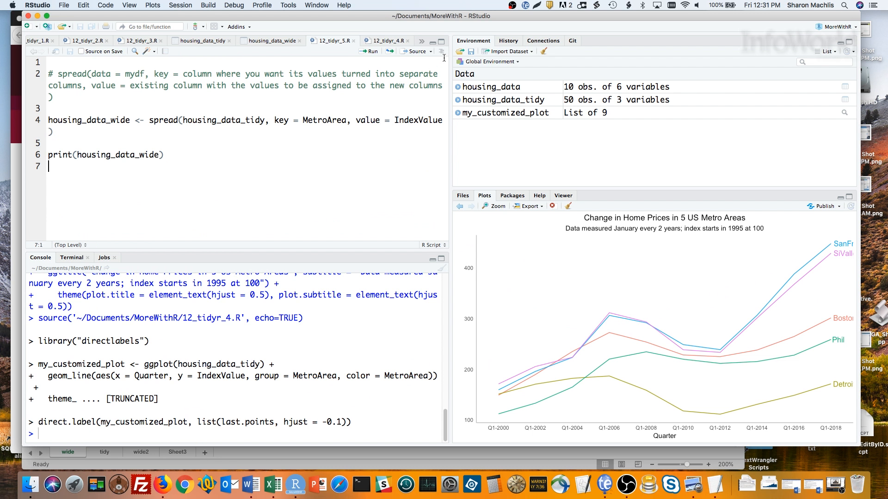
- Go to go.infoworld.com/morewithR to show the Do More with R video series page
click(417, 51)
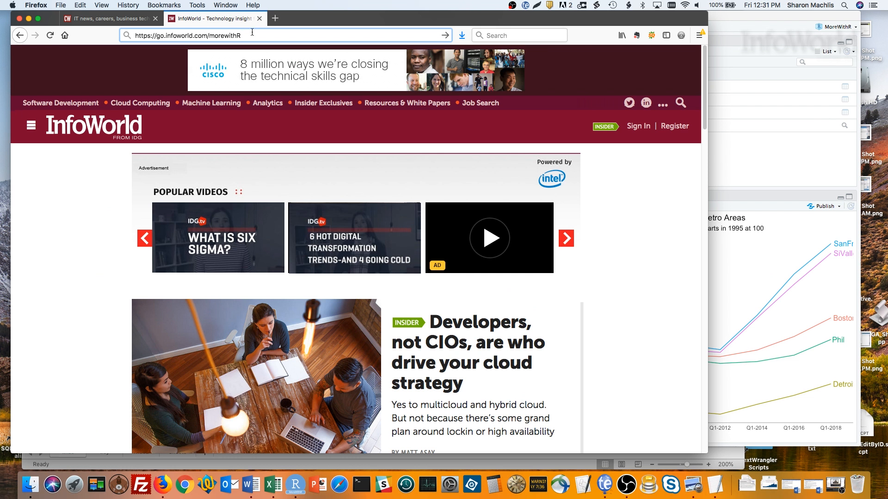
key(Return)
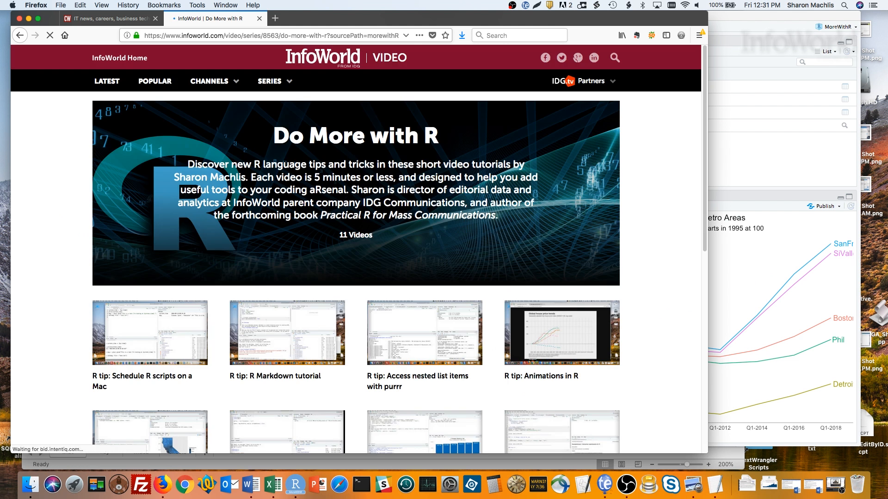
click(561, 332)
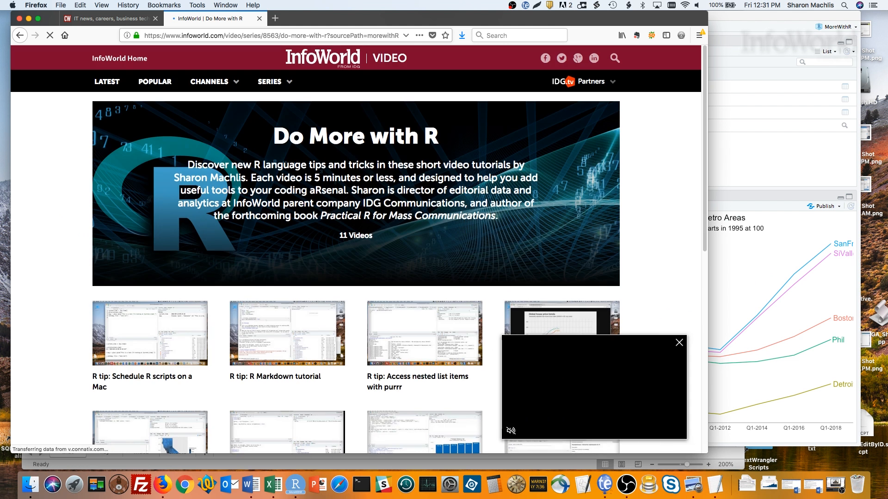